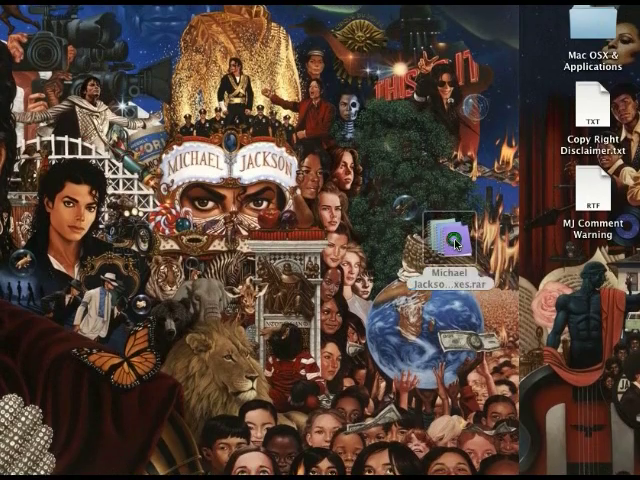
View the four MP3 tracks inside the Michael Jackson - DJ Gbasha Remixes folder
double_click(446, 230)
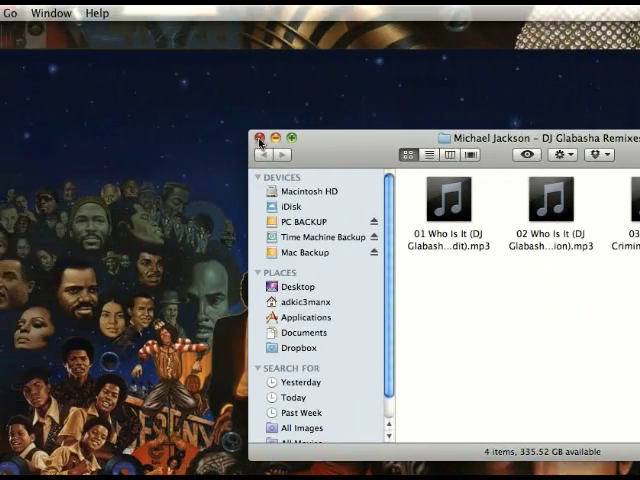
Dismiss the remixes folder window, leaving UnRarX empty and ready
click(264, 140)
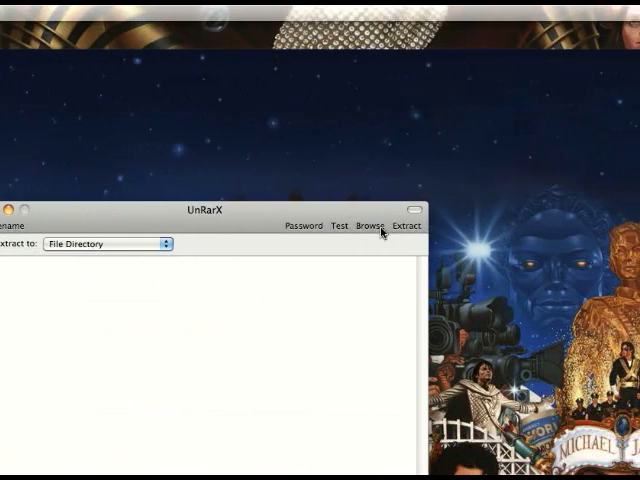
Extract the remixes .rar with no password so each MP3 track reports OK
click(374, 224)
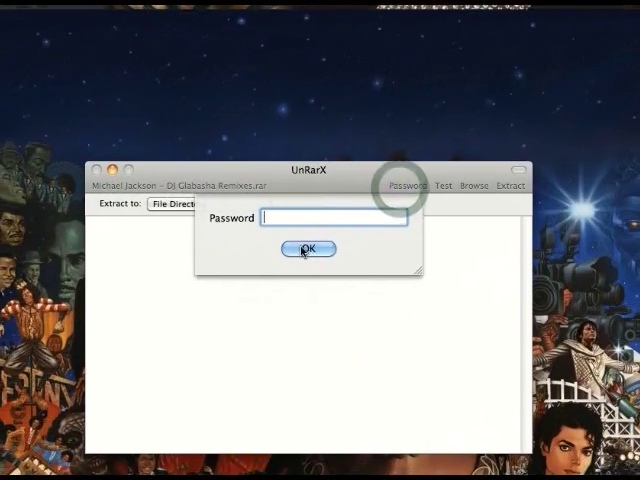
click(308, 250)
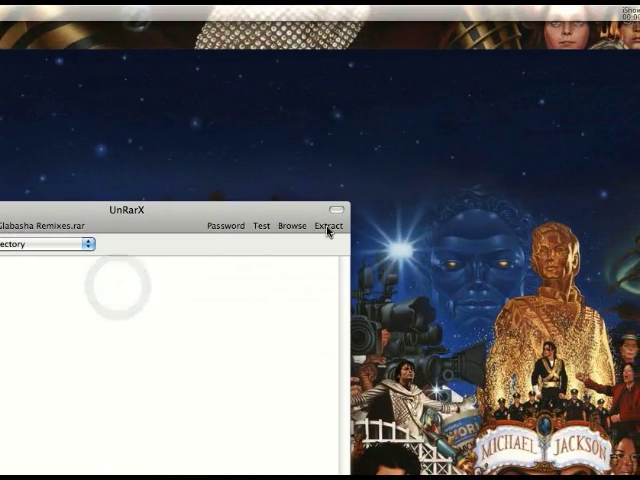
click(328, 226)
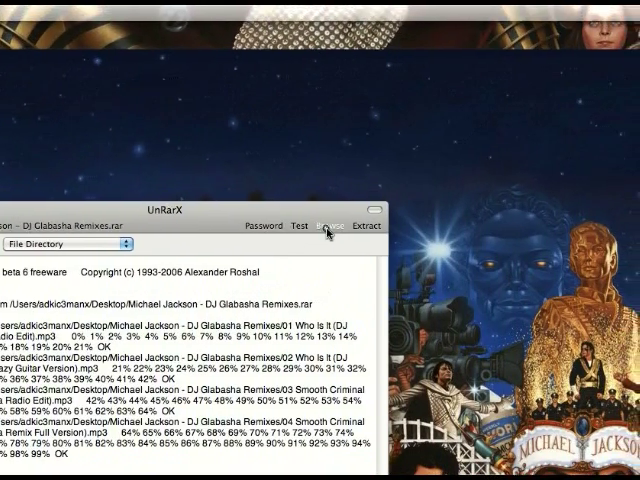
Run an integrity test on the remixes .rar from the Desktop, ending with All OK
click(328, 228)
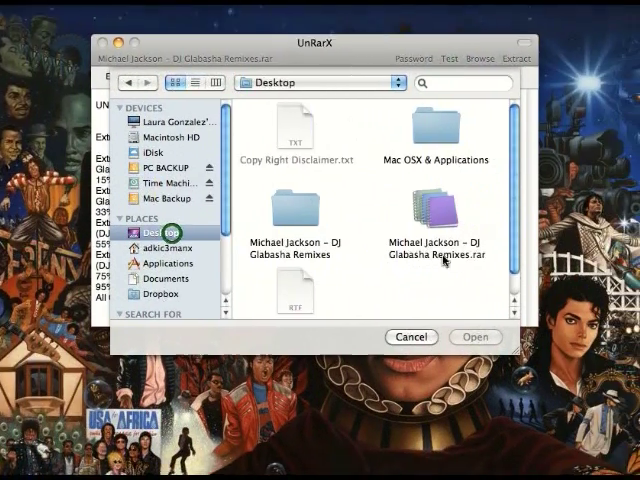
click(476, 336)
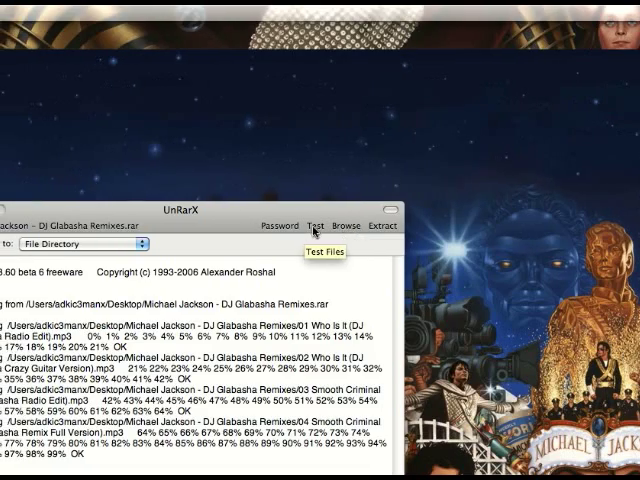
click(316, 224)
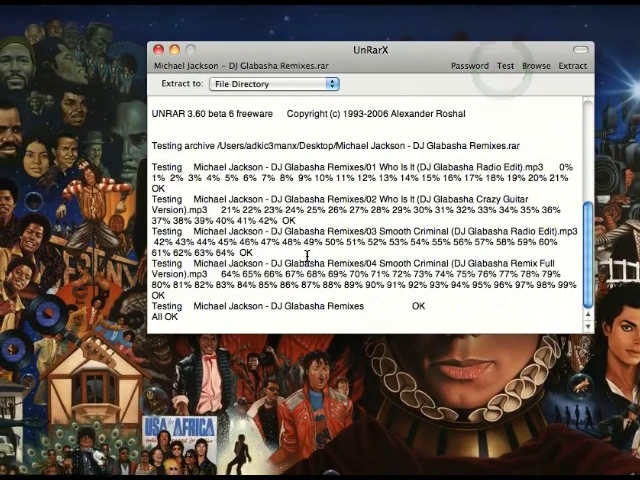